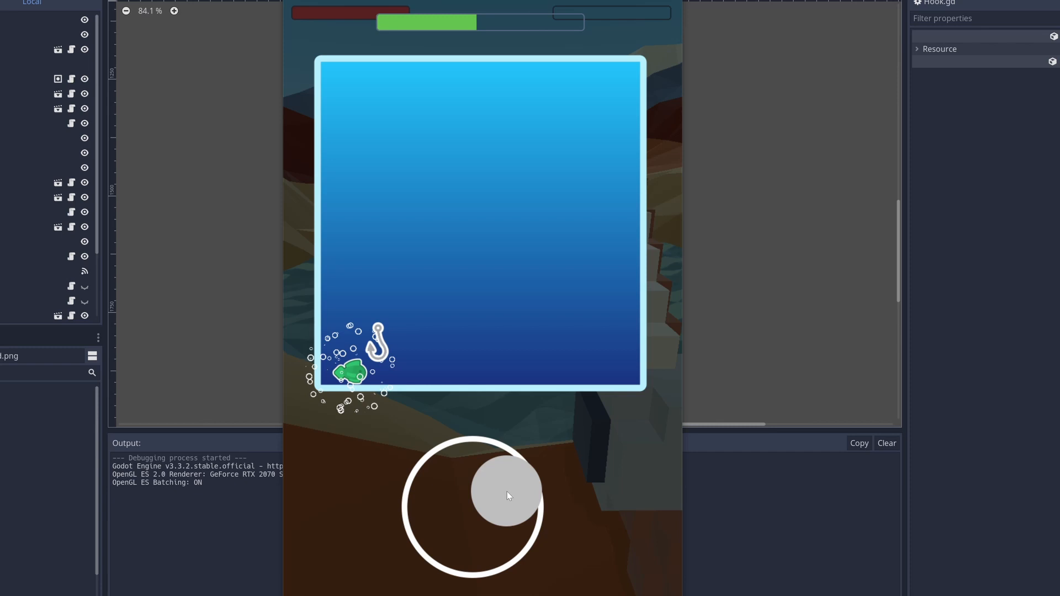
Step: Steer the hook onto the green fish beneath the sweeping seaweed to build catch progress
{"action": "left_click_drag", "start_coordinate": [509, 496], "coordinate": [423, 515]}
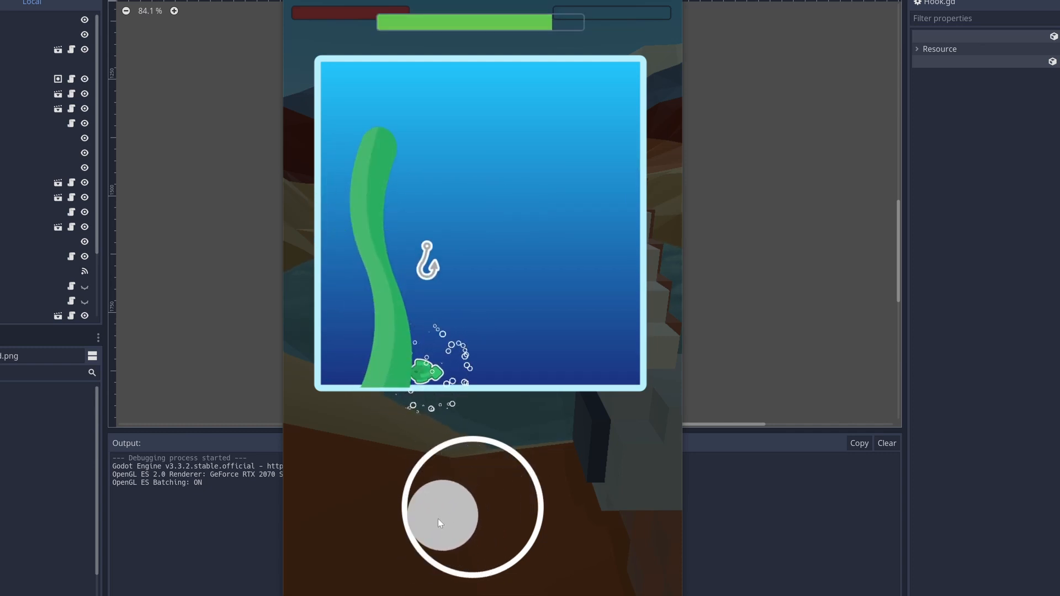
{"action": "left_click_drag", "start_coordinate": [443, 515], "coordinate": [517, 531]}
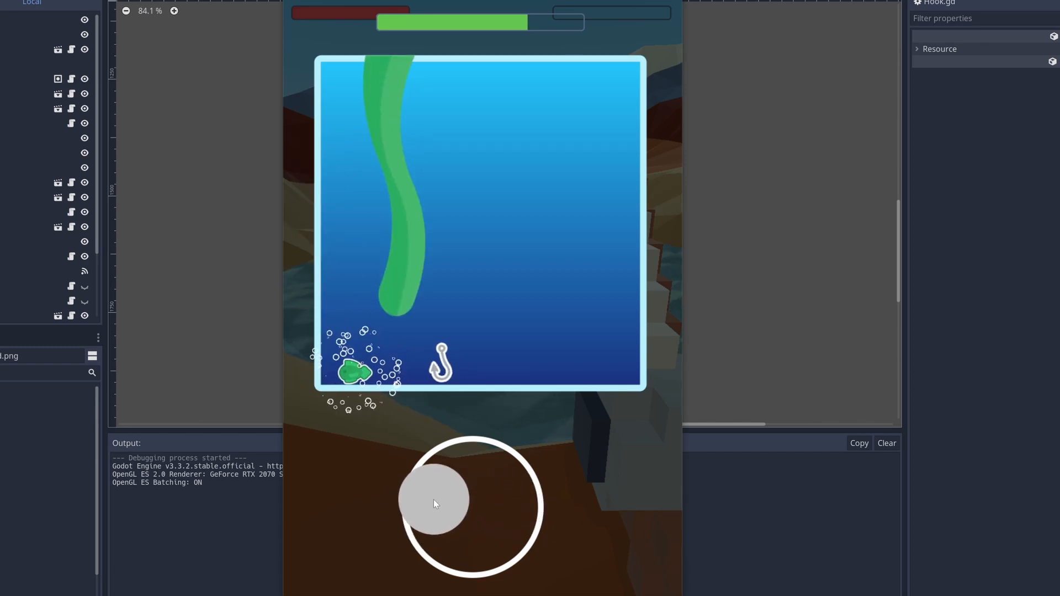
{"action": "left_click_drag", "start_coordinate": [435, 500], "coordinate": [478, 516]}
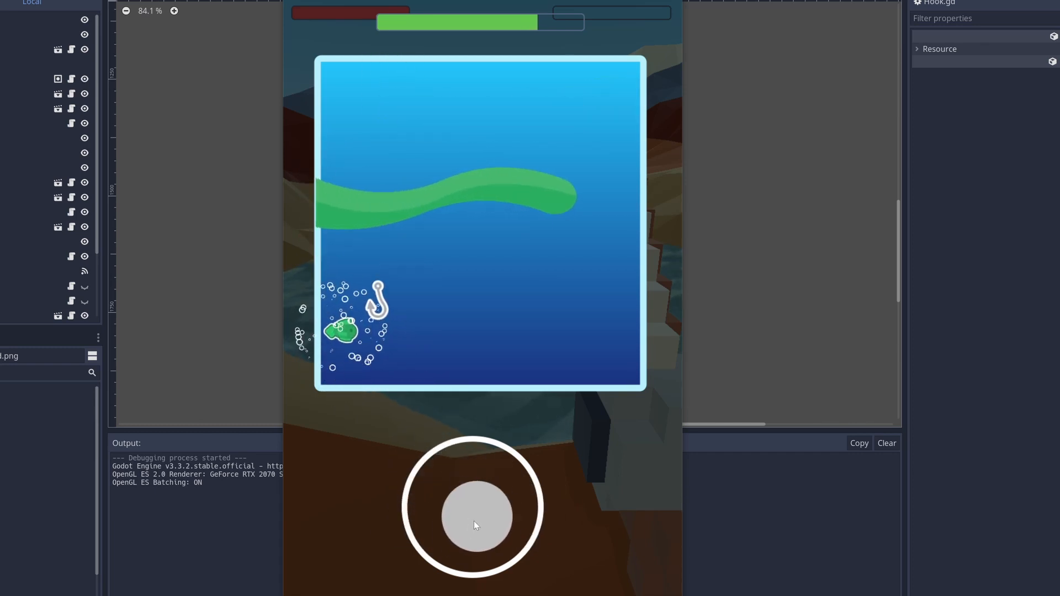
{"action": "left_click_drag", "start_coordinate": [480, 517], "coordinate": [405, 534]}
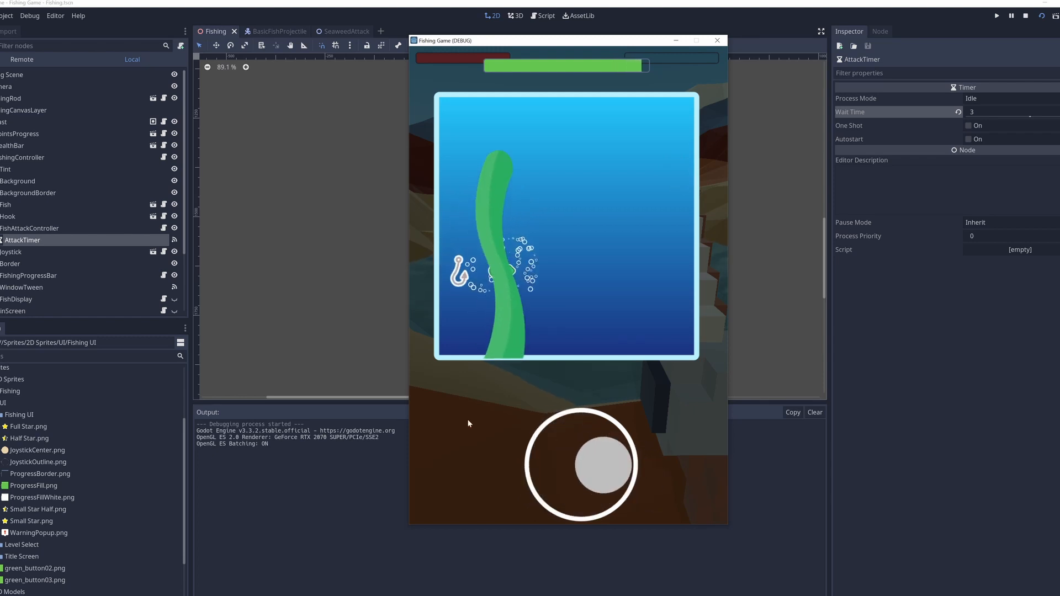
Step: Guide the hook around the seaweed back onto the fish until the Blue Pip is caught
{"action": "left_click_drag", "start_coordinate": [595, 465], "coordinate": [544, 443]}
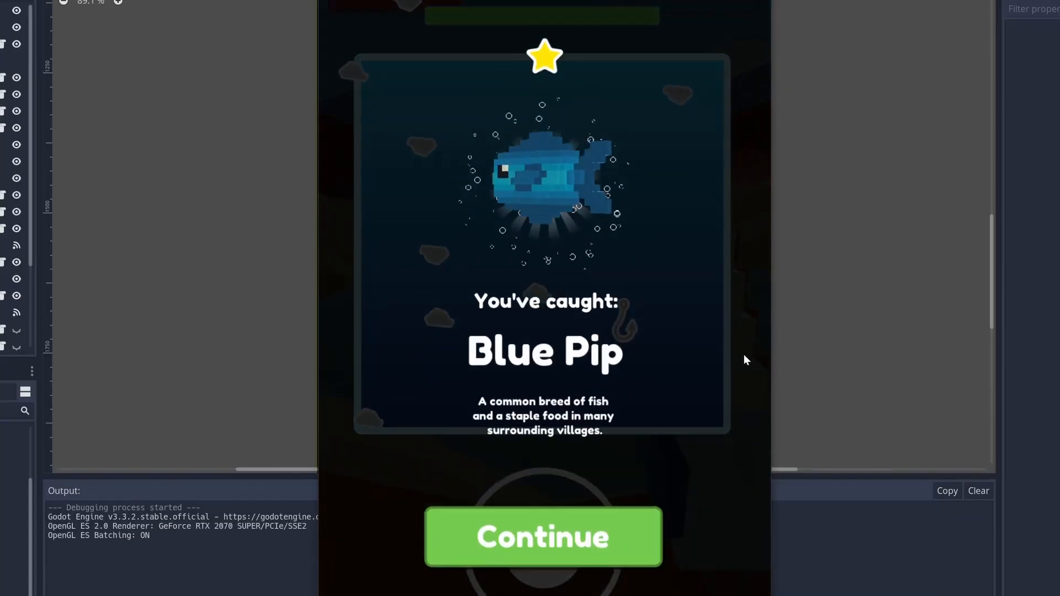
Step: Continue past the Blue Pip and Mossy Shelt catch screens to begin a new fishing round
{"action": "left_click", "coordinate": [541, 536]}
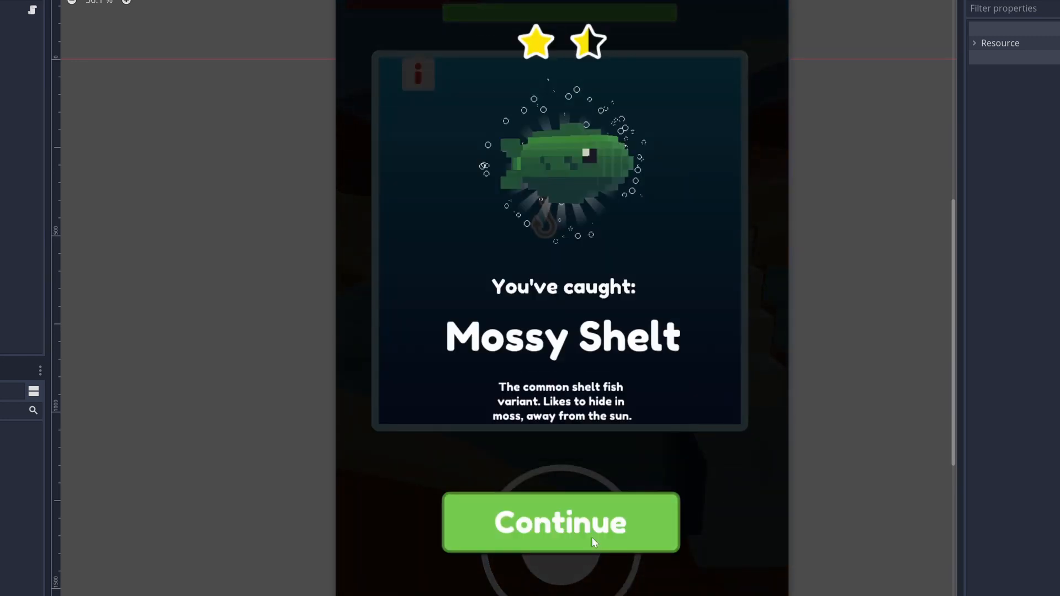
{"action": "left_click", "coordinate": [560, 522]}
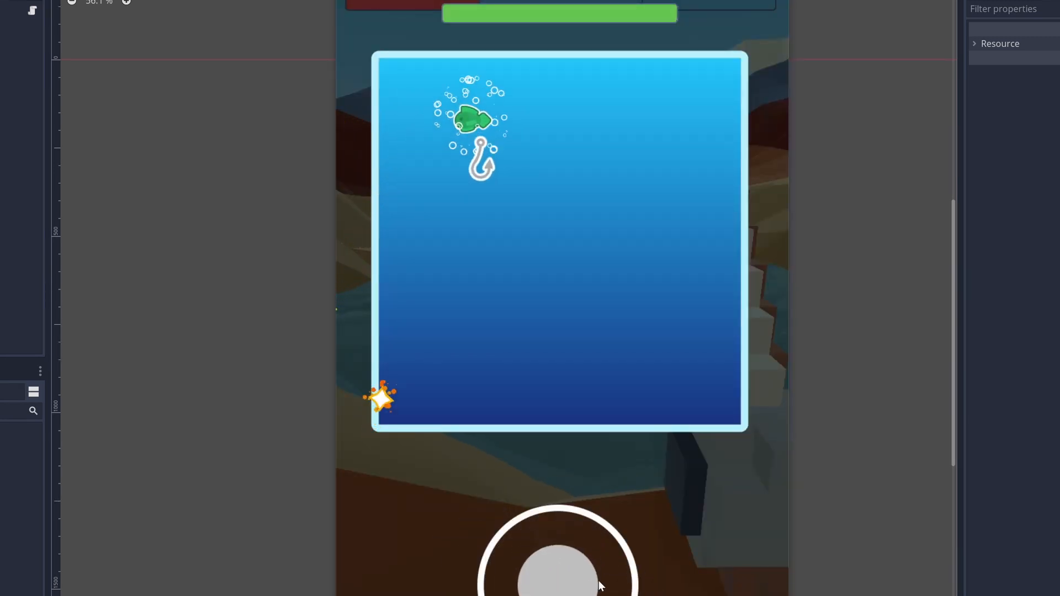